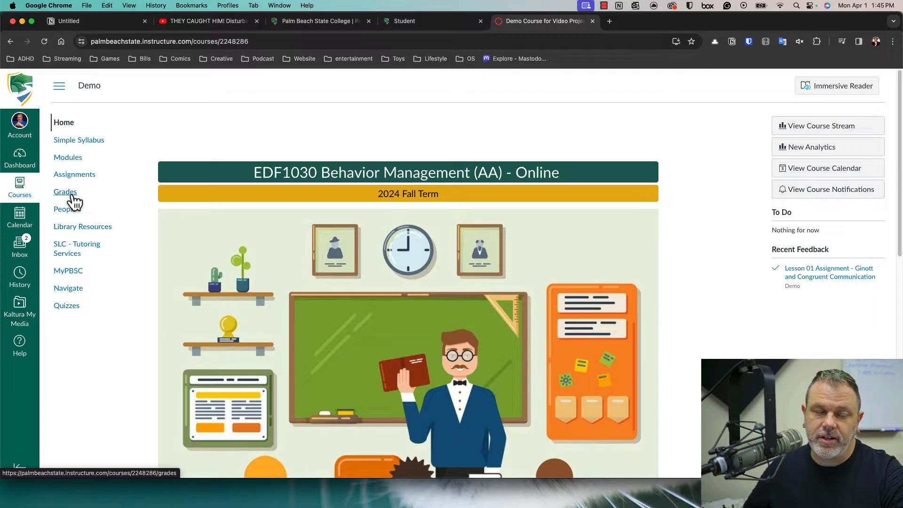
- Go to the Grades page of the Demo course, showing assignment scores and the 70.22% total
click(65, 191)
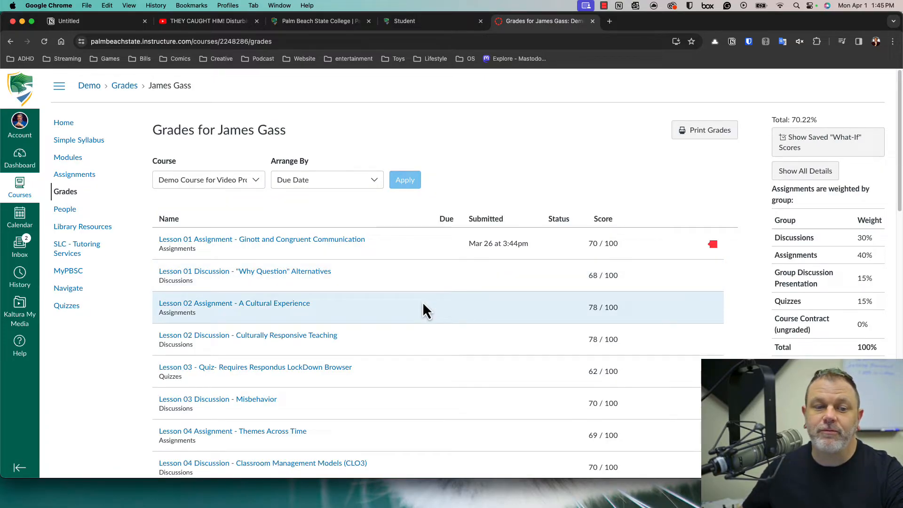
mouse_move(242, 243)
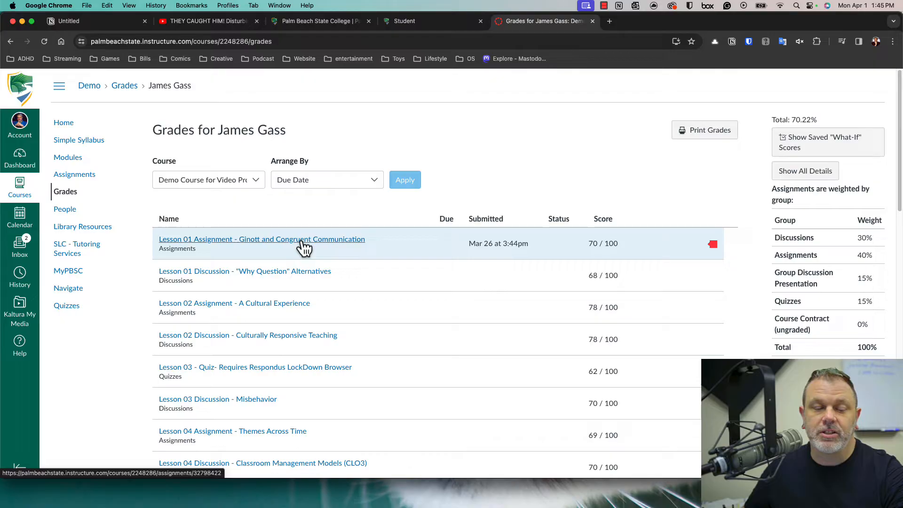
- View the Lesson 01 Assignment submission with its instructor comment and strikethrough annotation
click(261, 239)
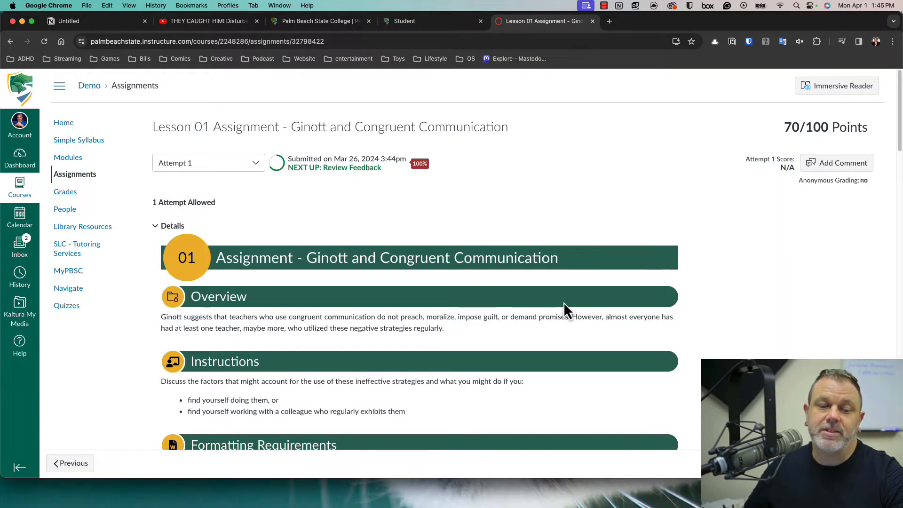
scroll(down, 3)
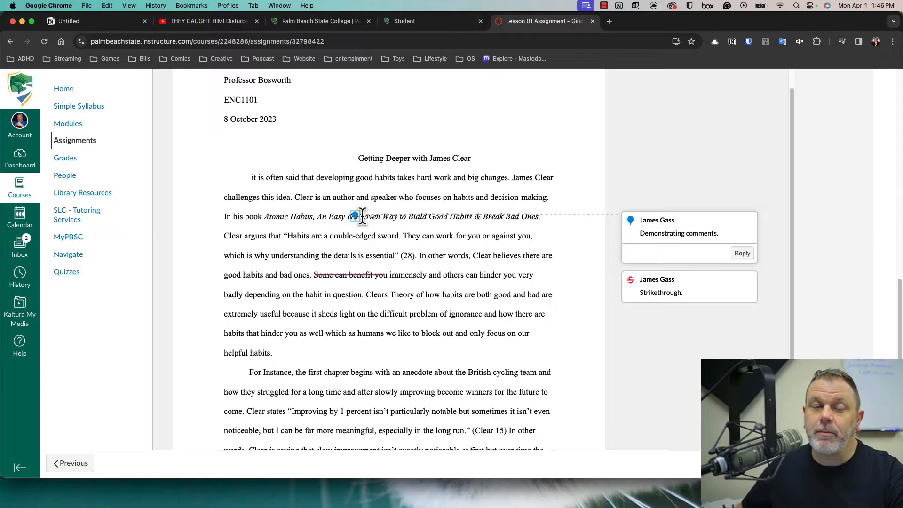
mouse_move(455, 282)
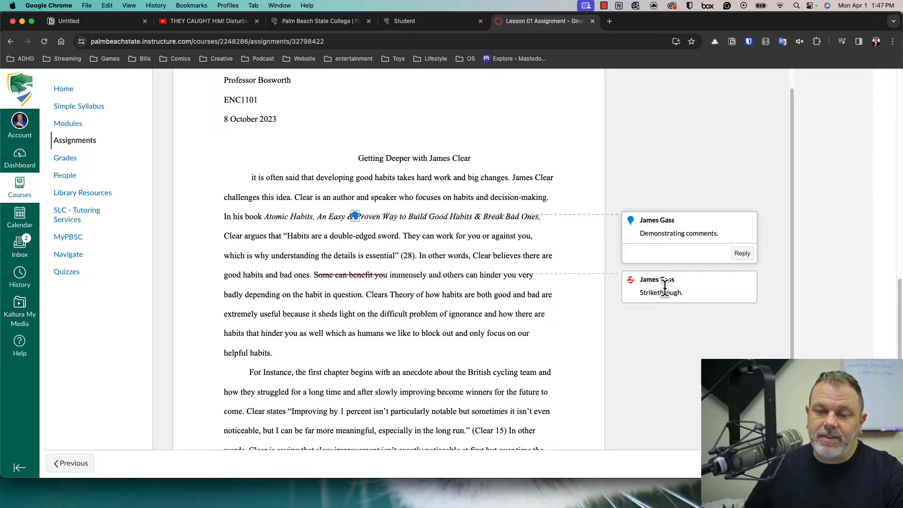
scroll(down, 3)
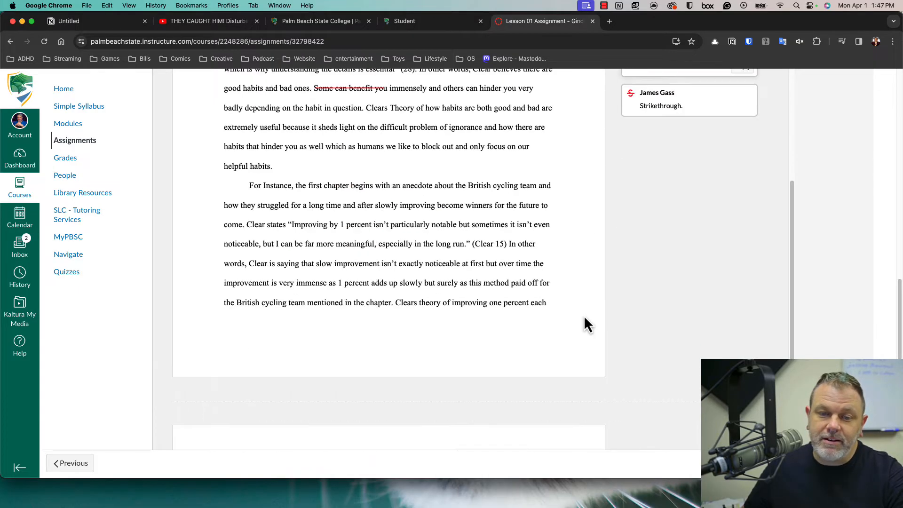
- Expand the 'Testing comments.' annotation beside the highlighted quote further down the essay
scroll(down, 3)
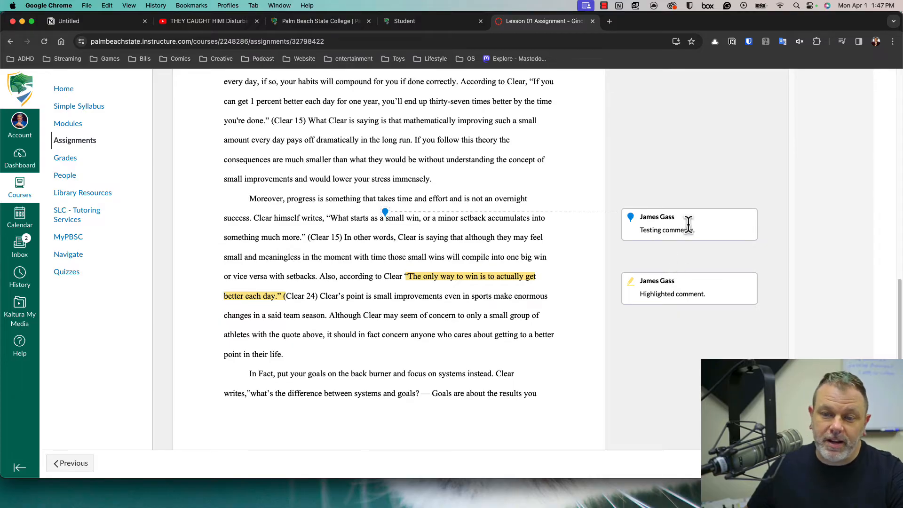
click(667, 230)
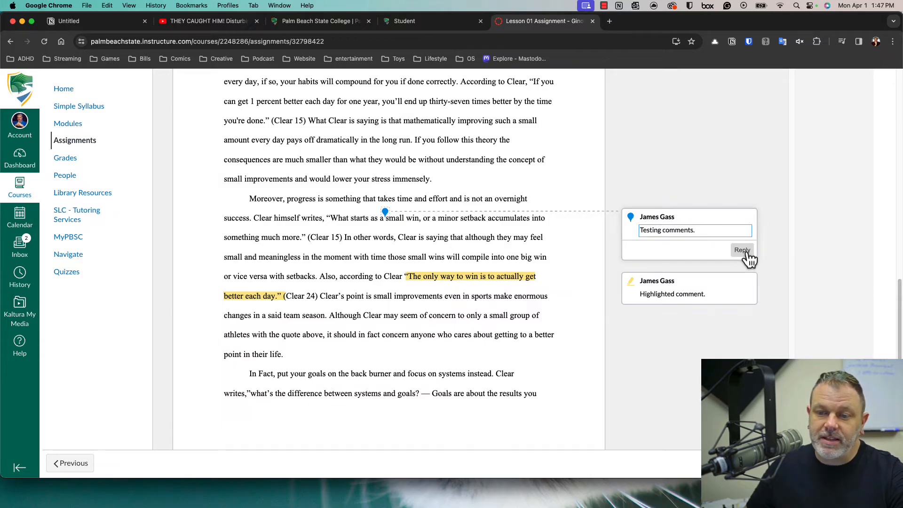
- Reply to the 'Testing comments.' annotation with the text 'Thank you'
click(742, 250)
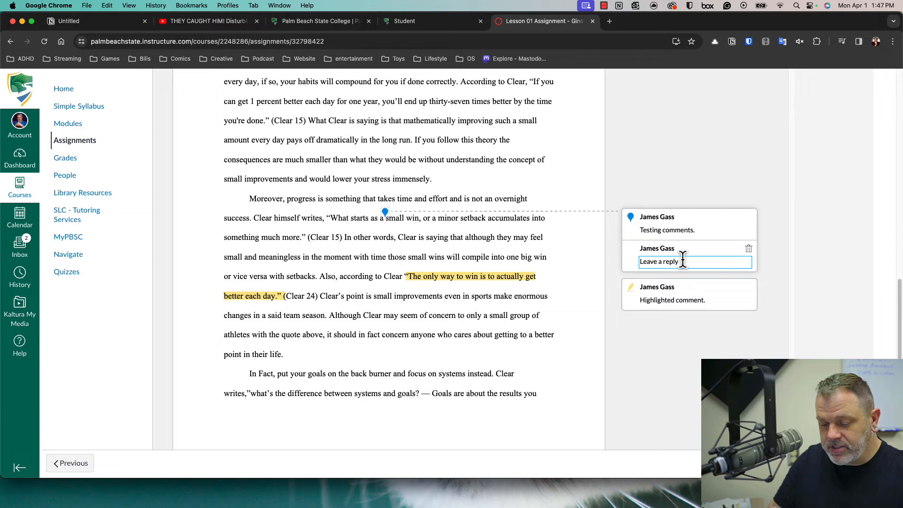
text(Thank you)
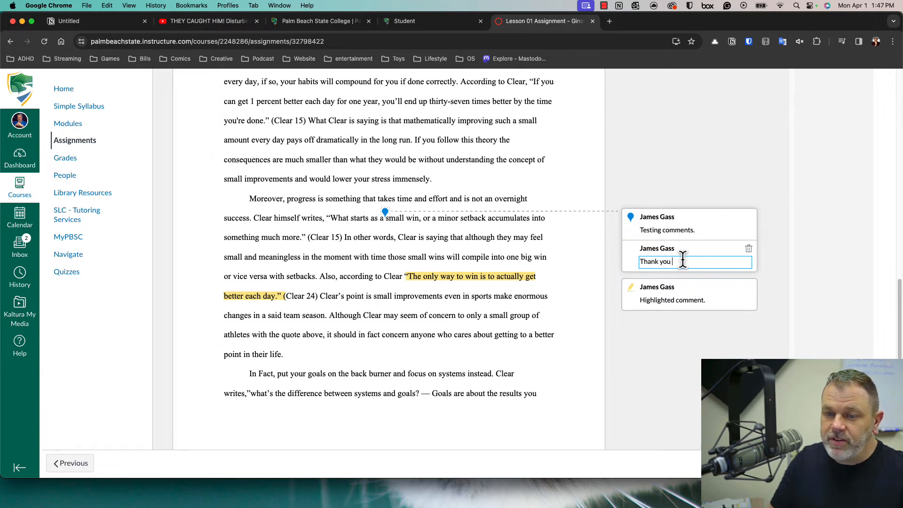